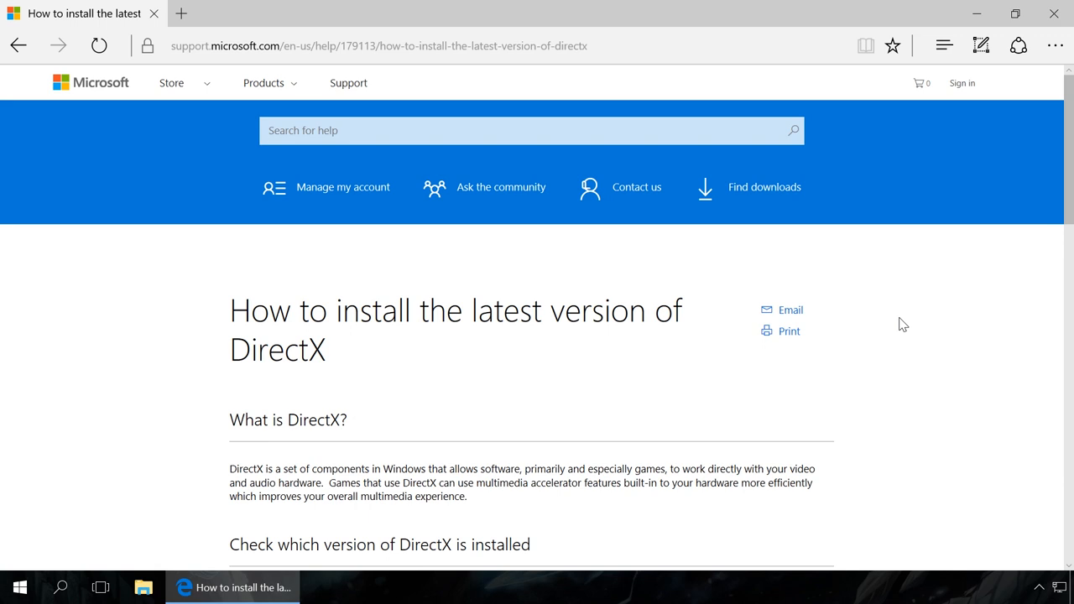
pyautogui.moveTo(914, 323)
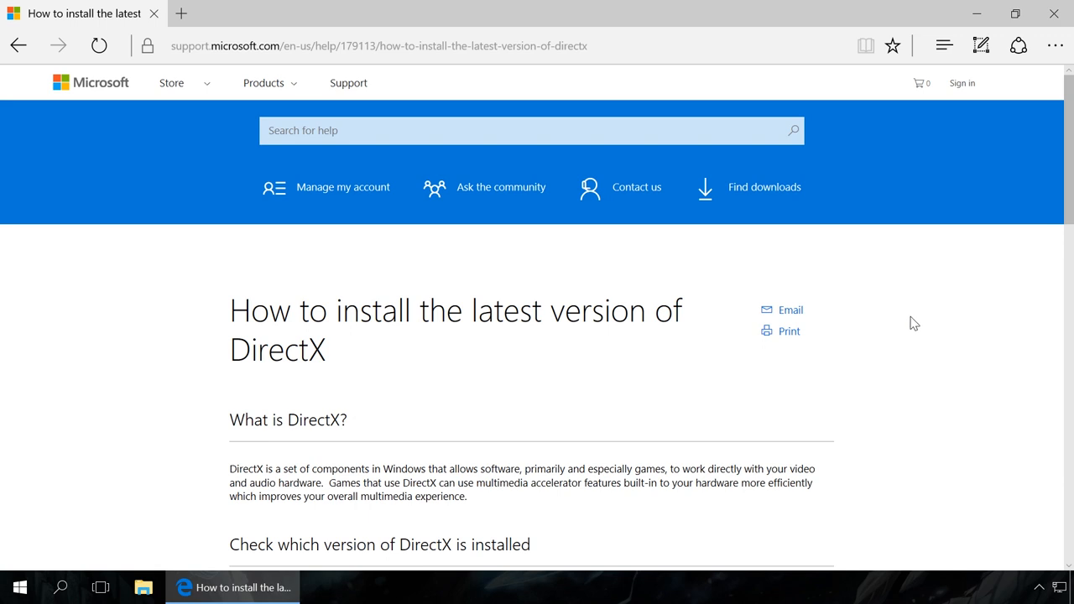
# Expand the DirectX notes for Windows 10, 8/8.1, 7, Vista and XP in the support article
pyautogui.scroll(-3)
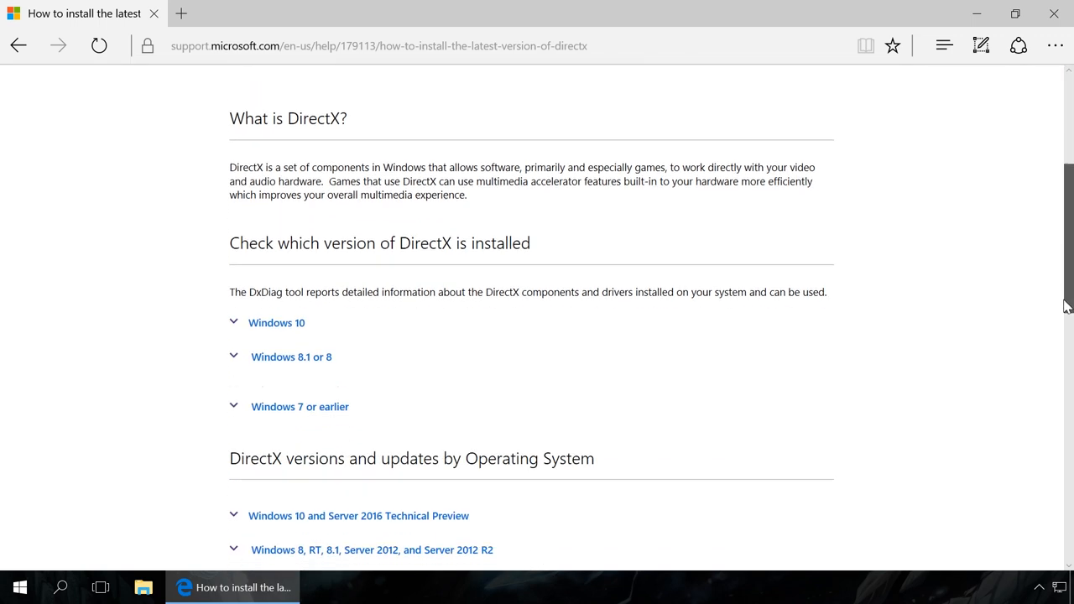
pyautogui.scroll(-3)
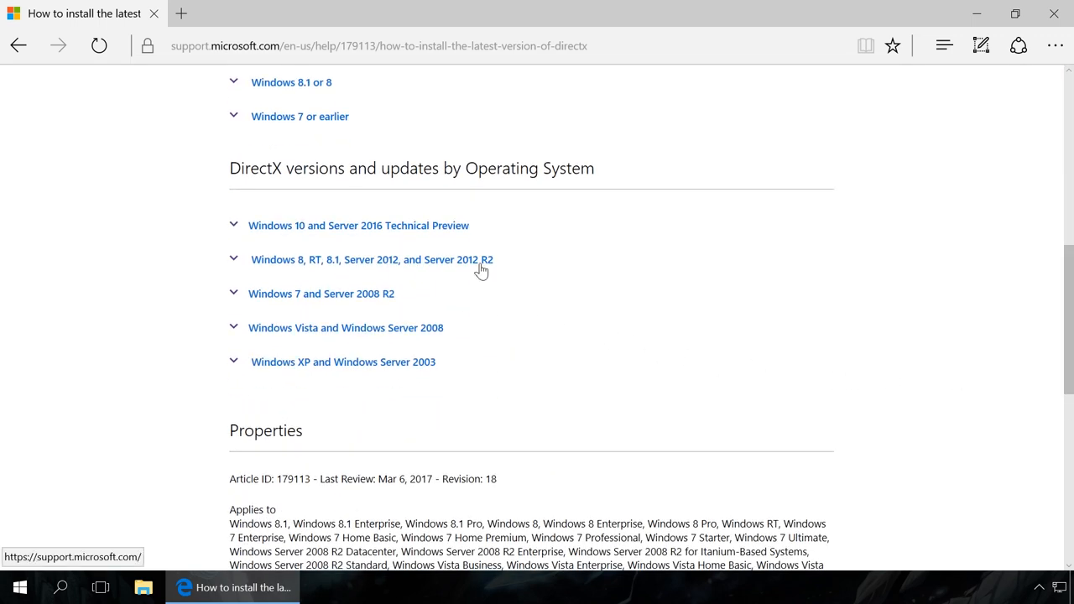
pyautogui.click(358, 225)
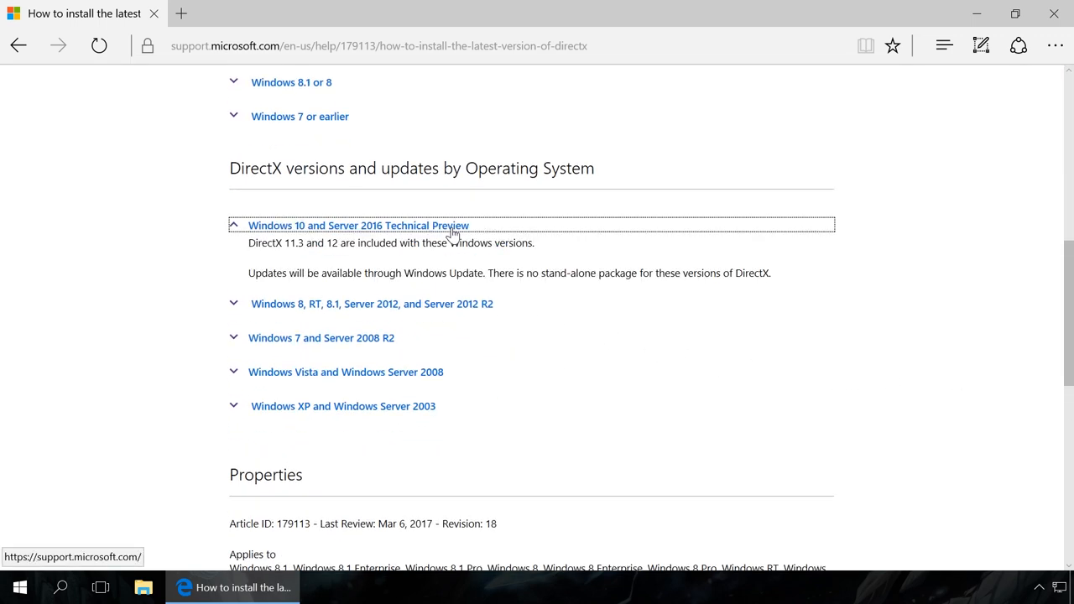
pyautogui.click(371, 304)
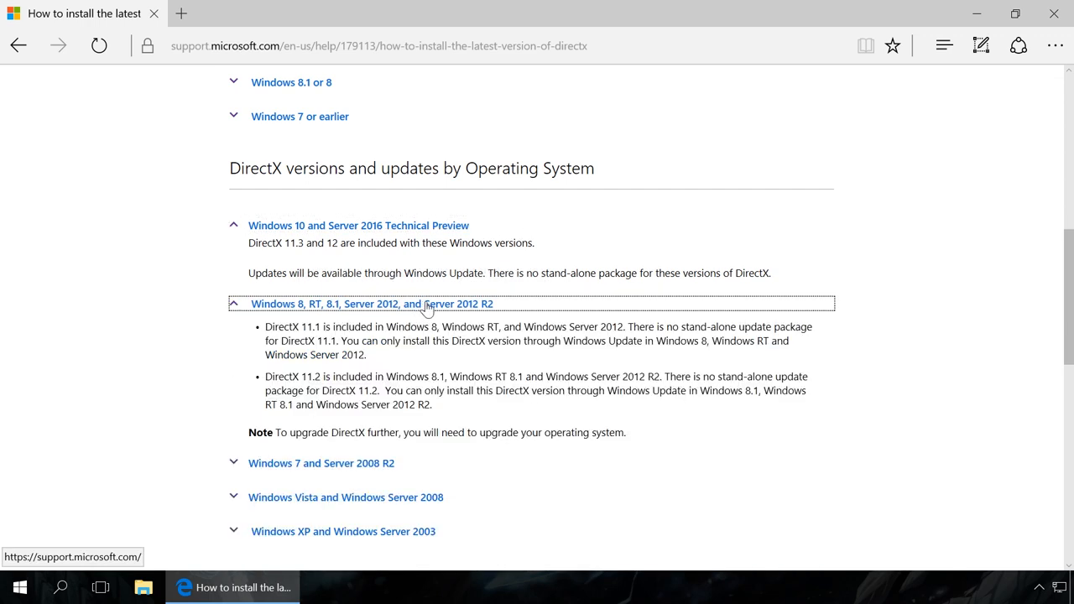
pyautogui.click(321, 462)
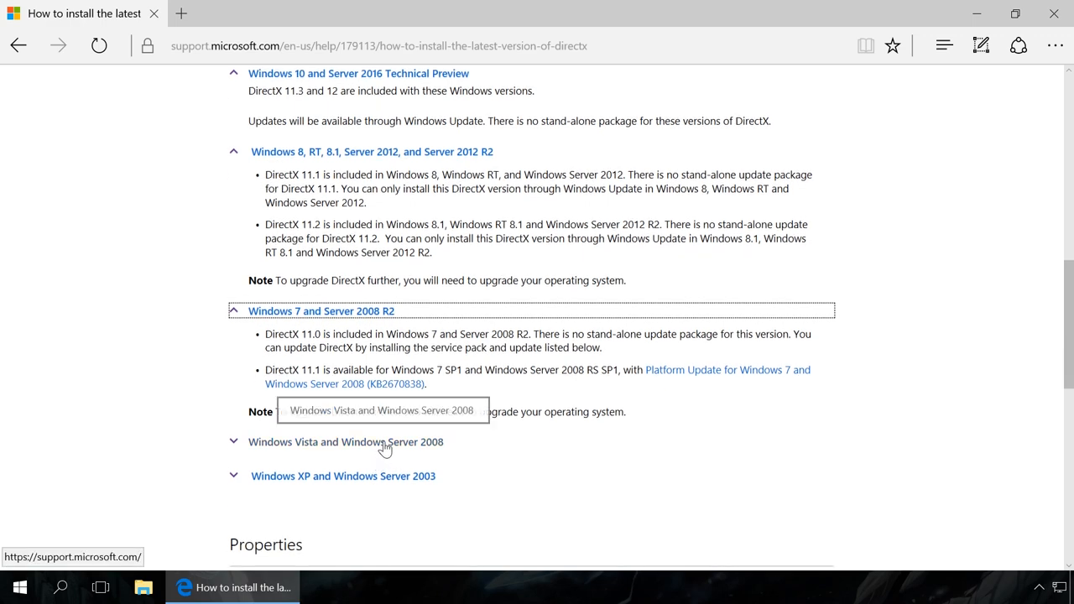
pyautogui.click(346, 442)
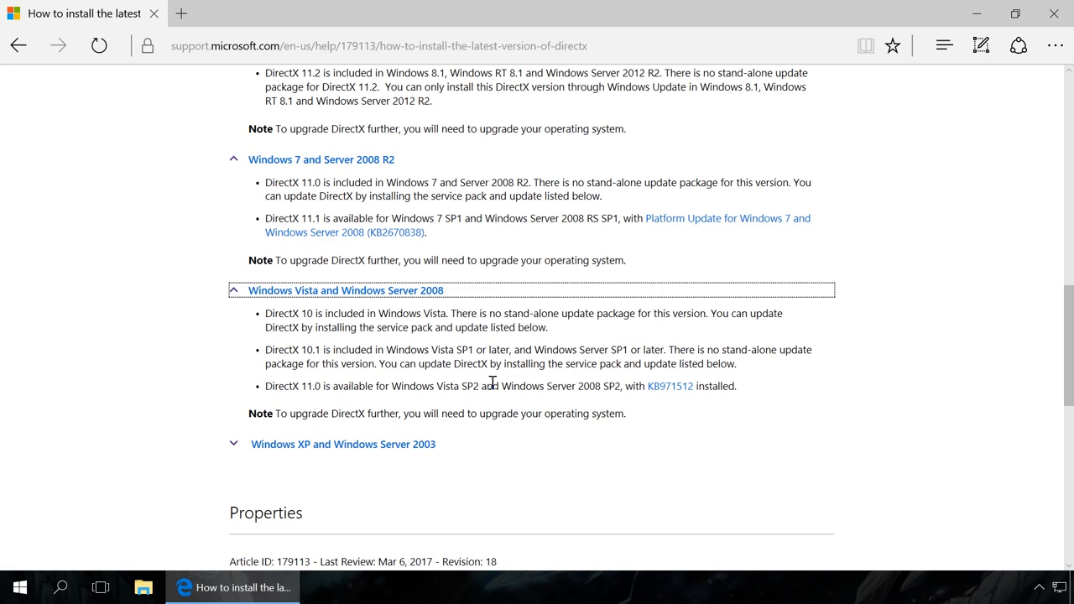
pyautogui.moveTo(401, 448)
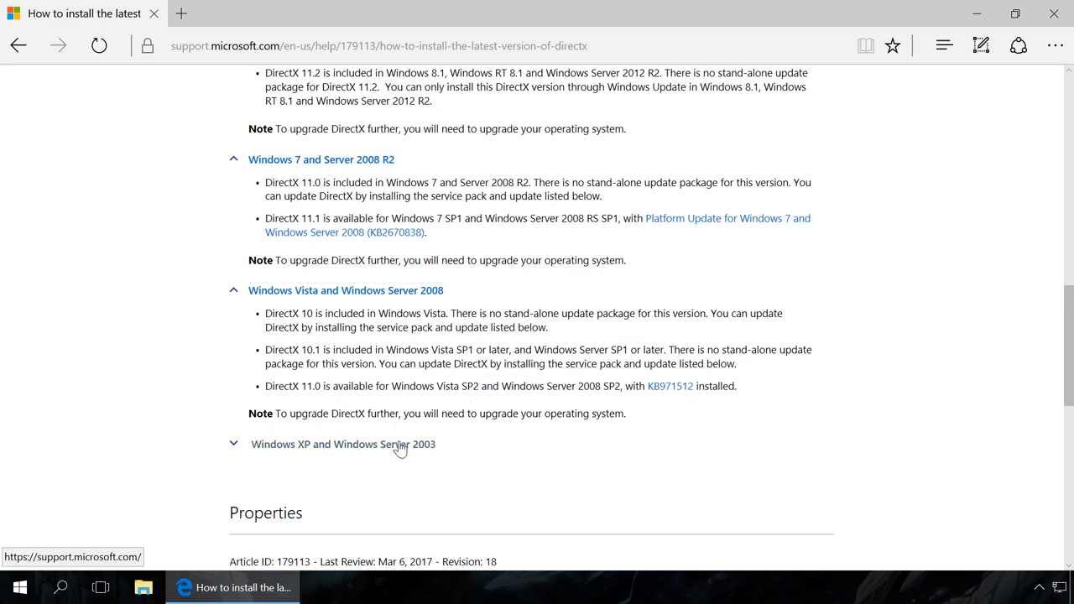
pyautogui.click(343, 444)
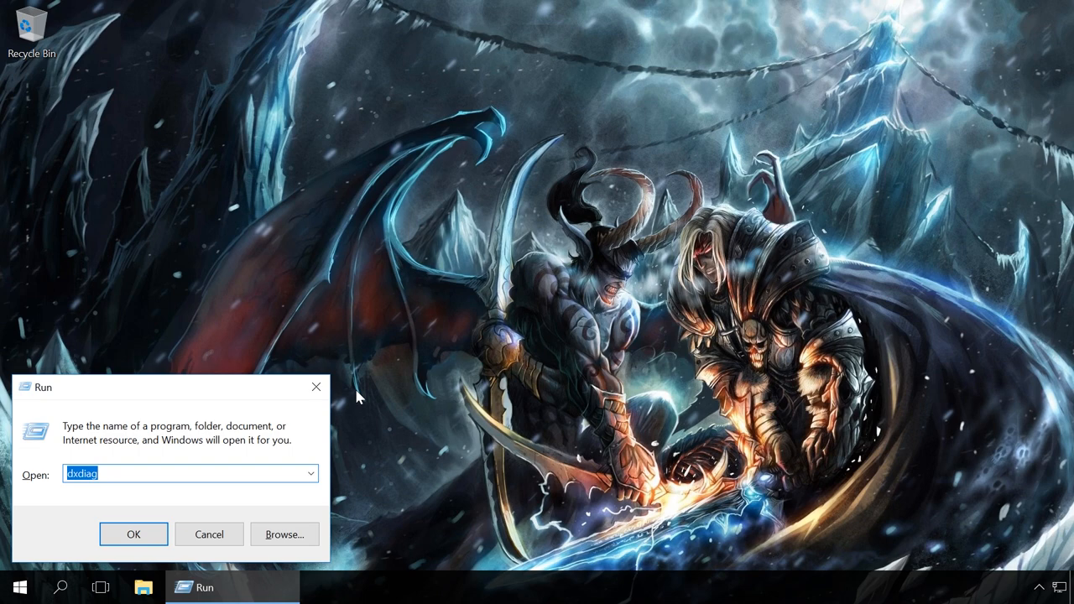
pyautogui.moveTo(66, 453)
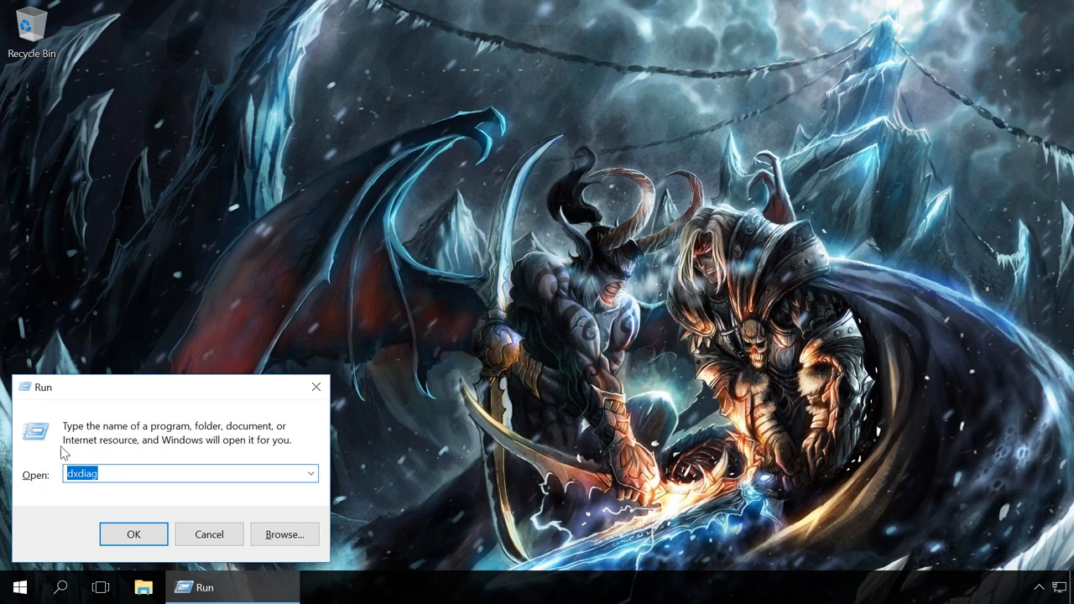
# Launch dxdiag from the Run dialog and read DirectX 12 on the System report
pyautogui.click(132, 533)
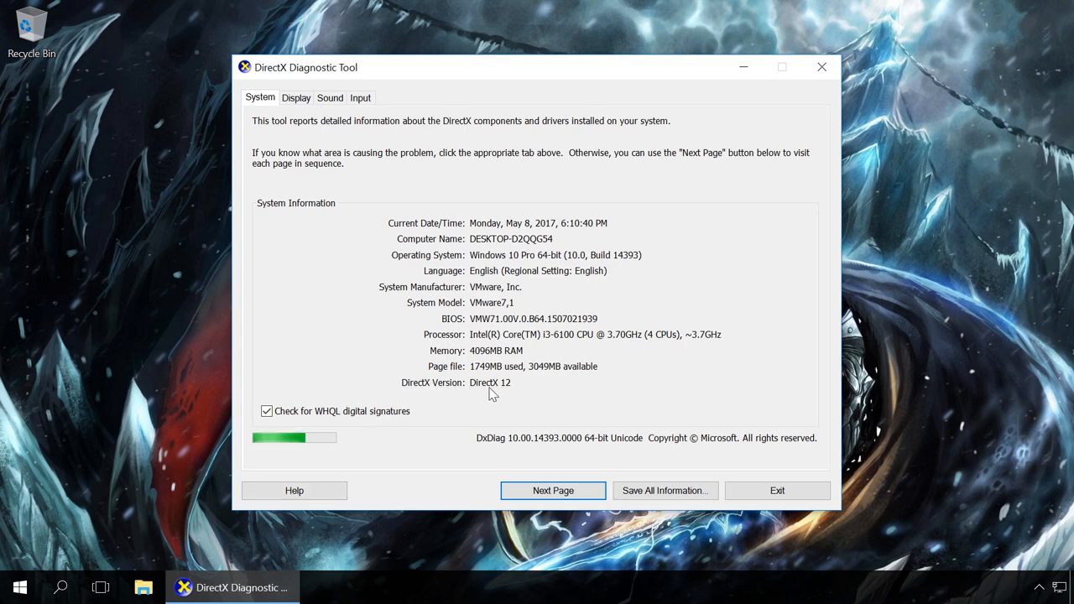
pyautogui.moveTo(534, 401)
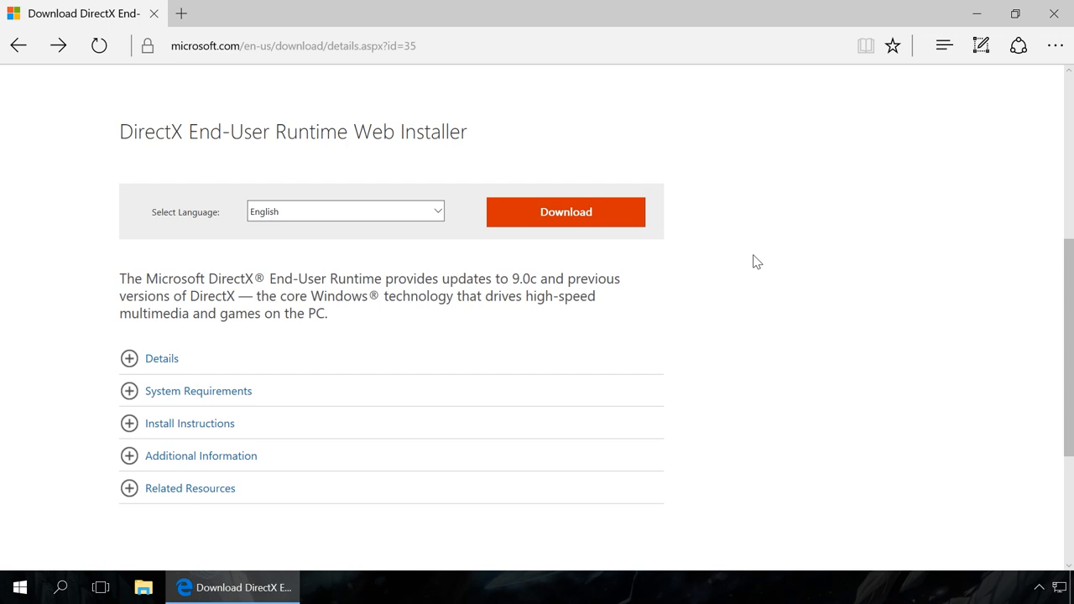
pyautogui.moveTo(623, 256)
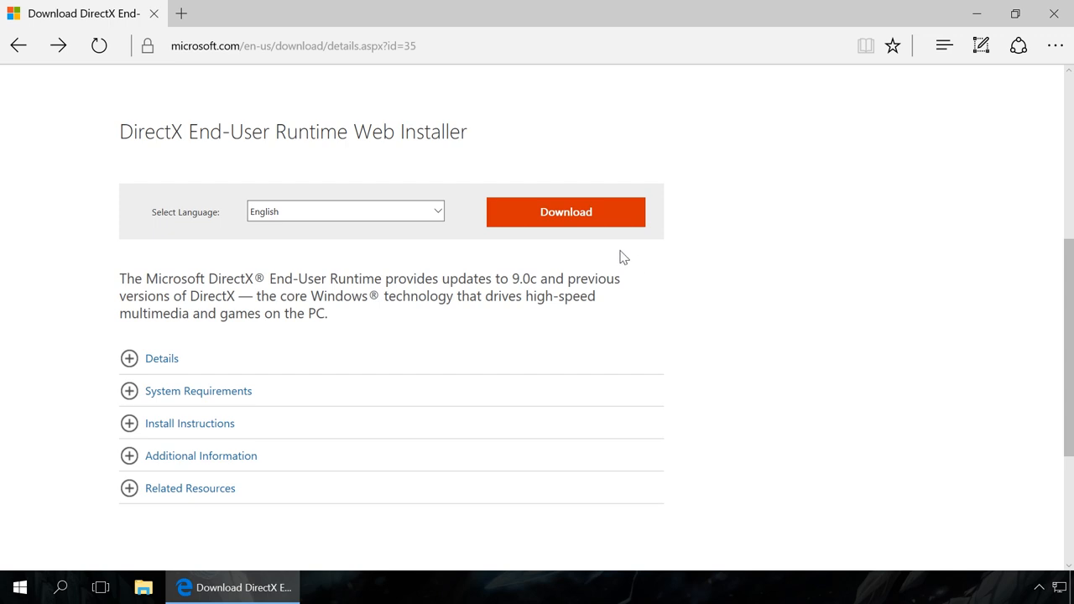
# Start the DirectX web installer download, skipping the recommended extra downloads
pyautogui.click(565, 211)
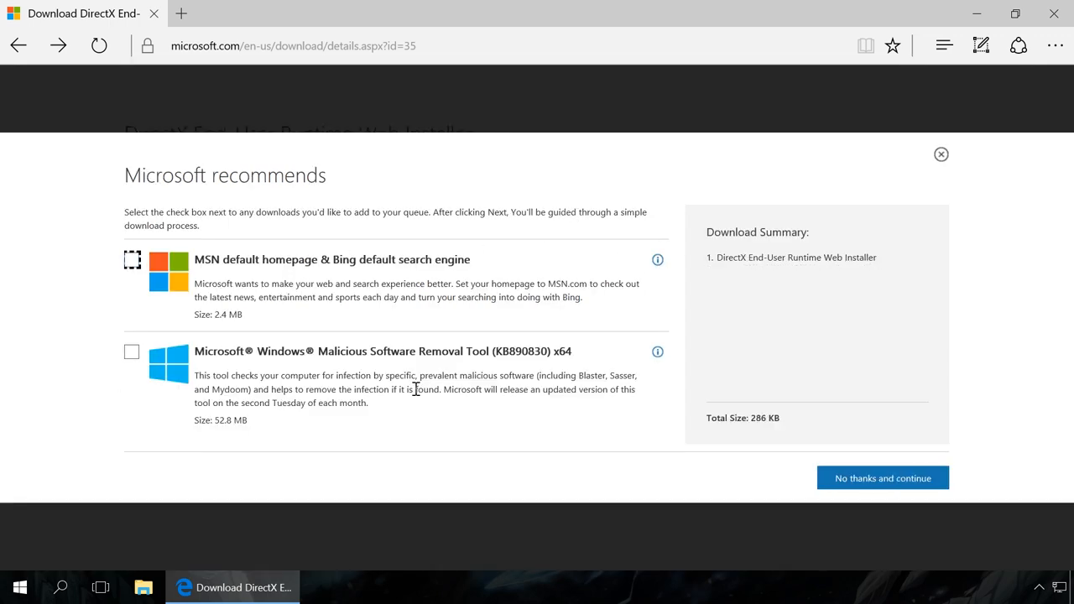
pyautogui.click(882, 478)
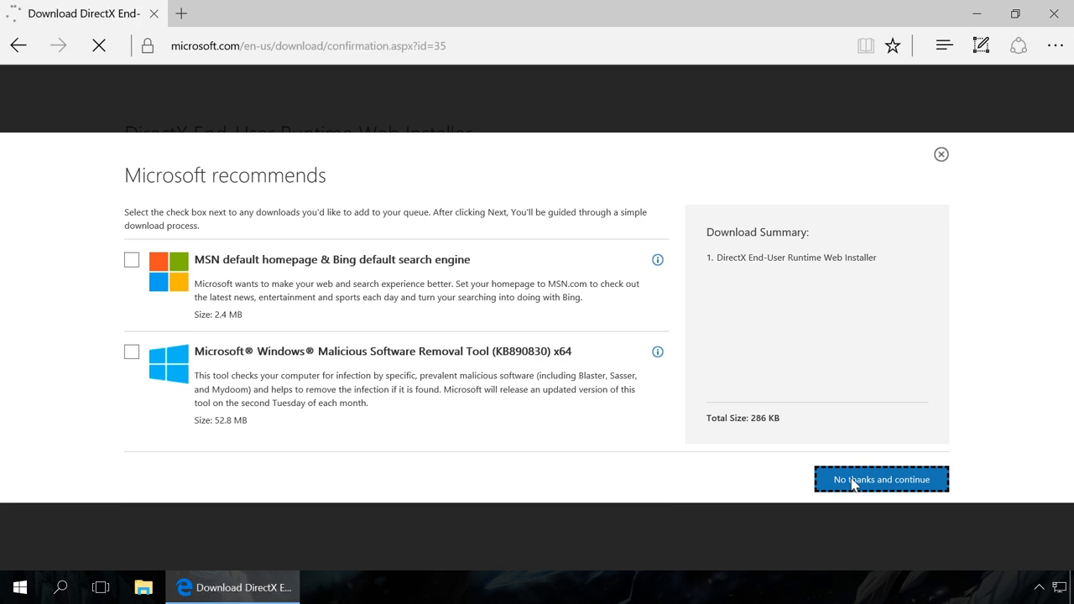
pyautogui.click(880, 479)
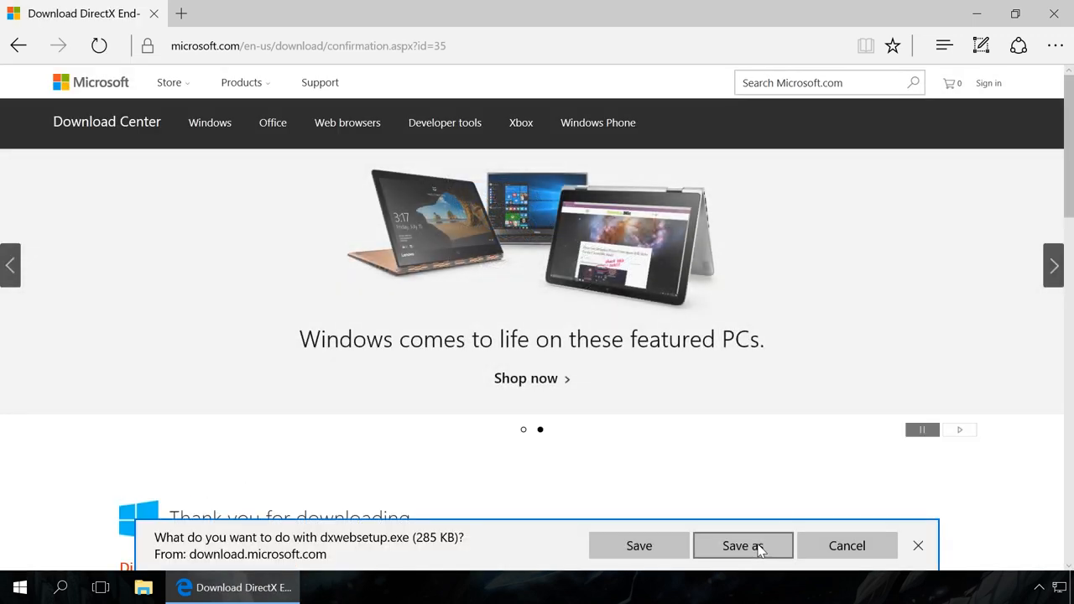
# Save dxwebsetup.exe to the Desktop and minimize Edge to reveal it
pyautogui.click(742, 545)
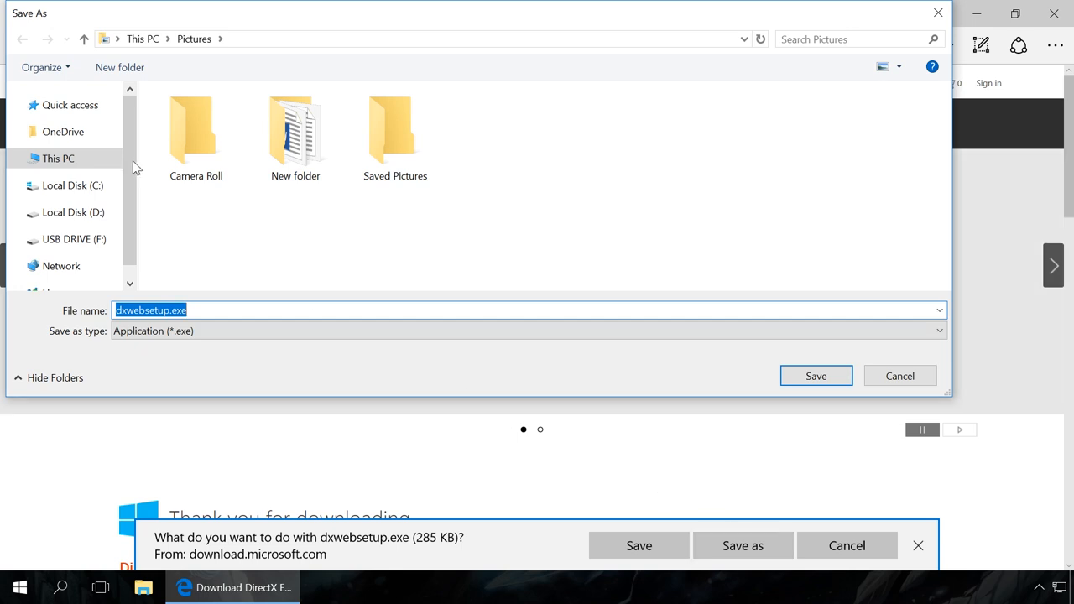
pyautogui.click(70, 104)
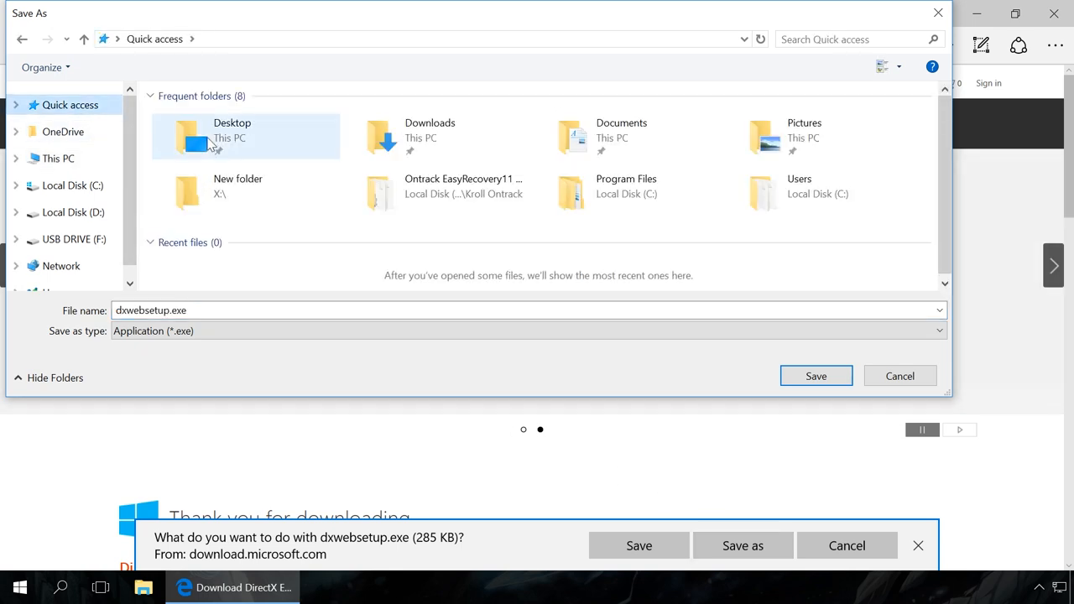
pyautogui.doubleClick(232, 134)
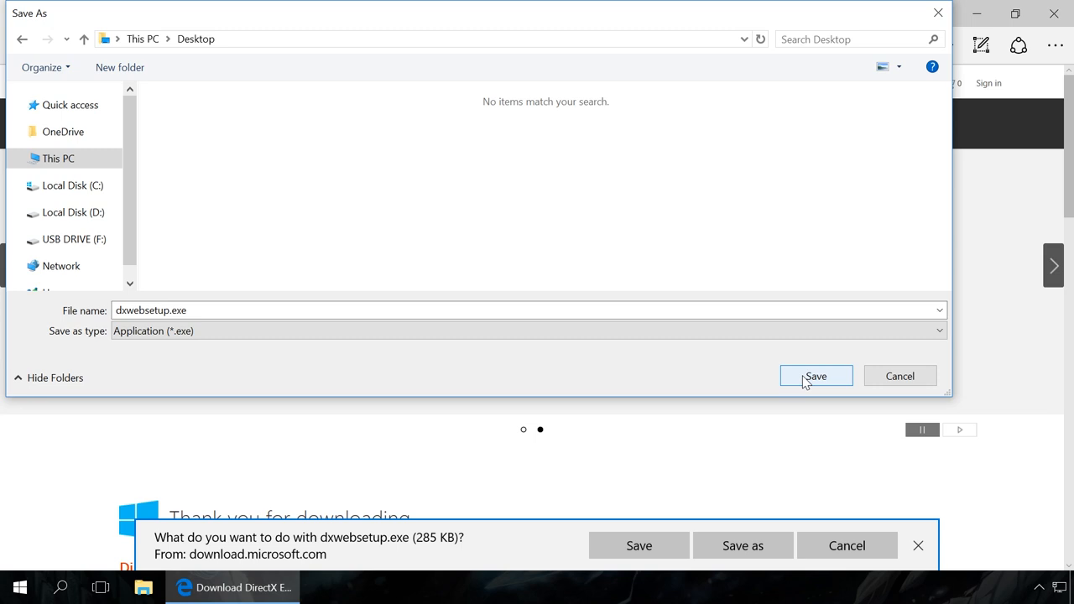
pyautogui.click(815, 375)
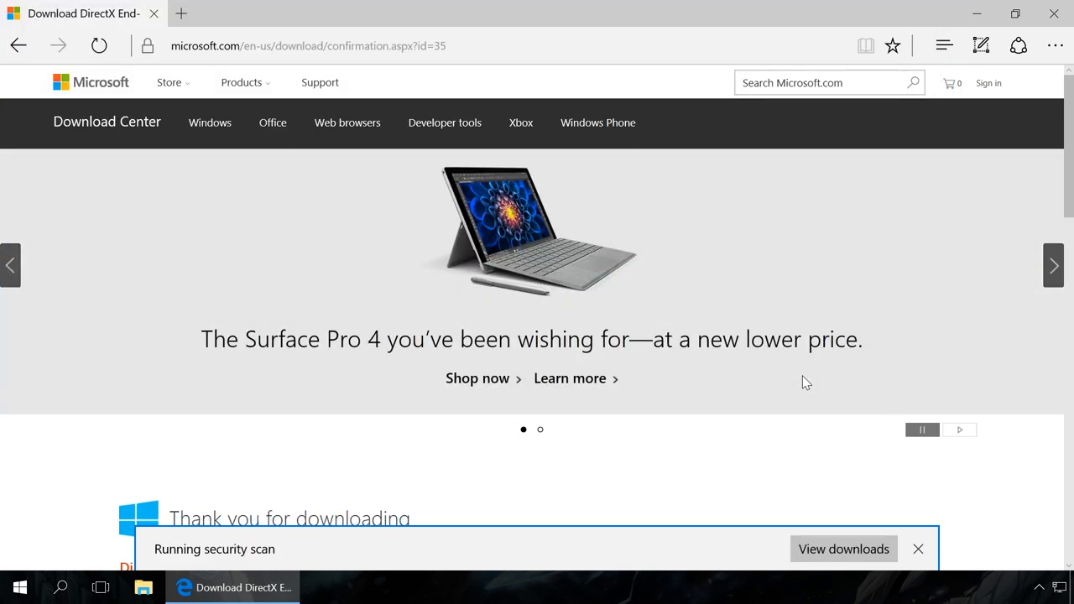
pyautogui.click(976, 13)
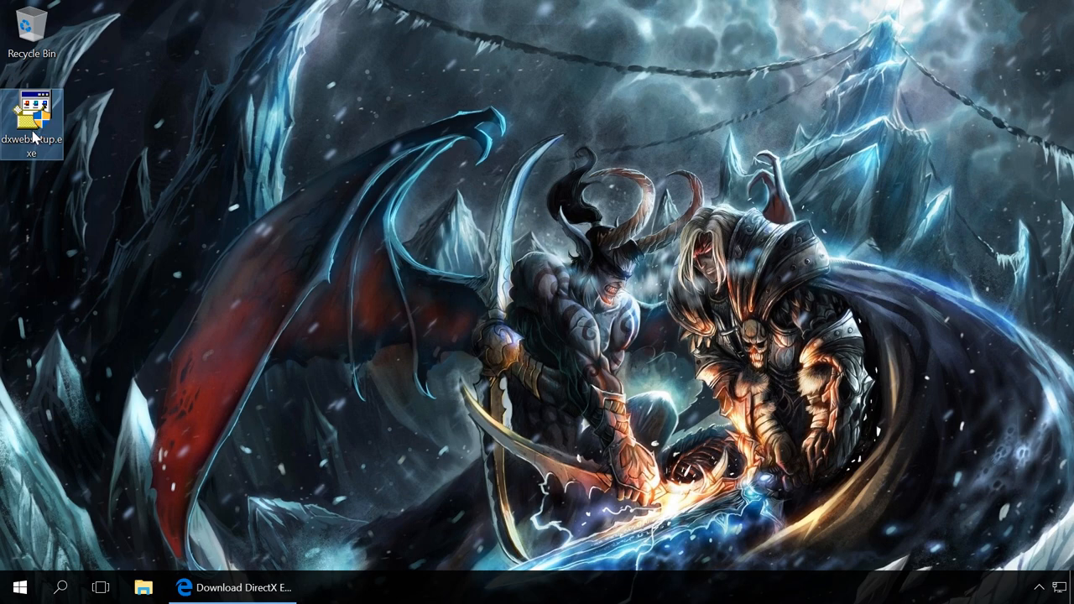
# Run dxwebsetup.exe, accepting the license and skipping the Bing Bar, then finish setup
pyautogui.doubleClick(32, 113)
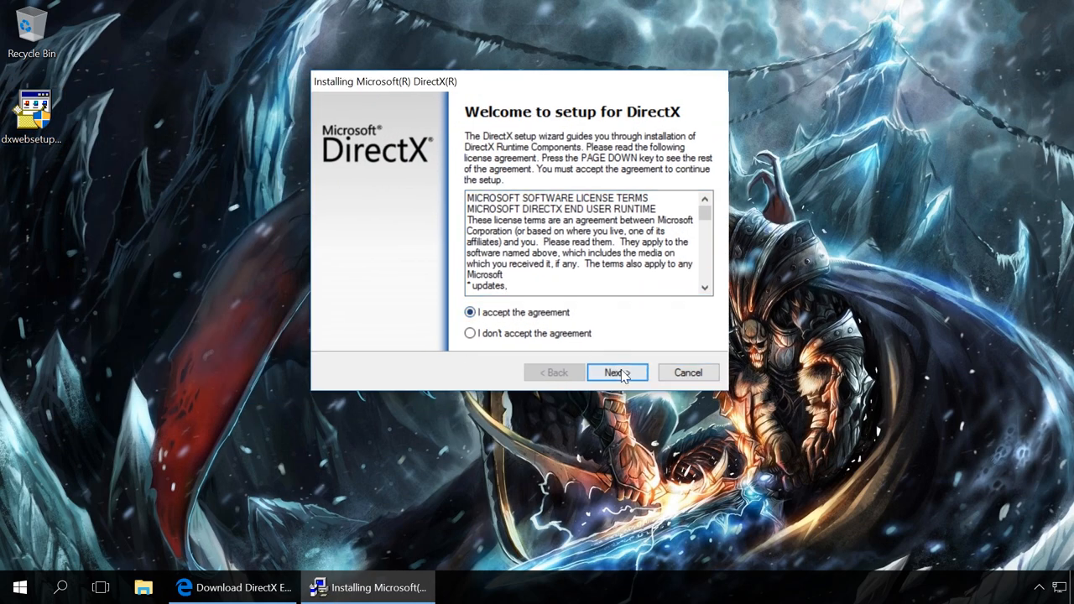
pyautogui.click(617, 372)
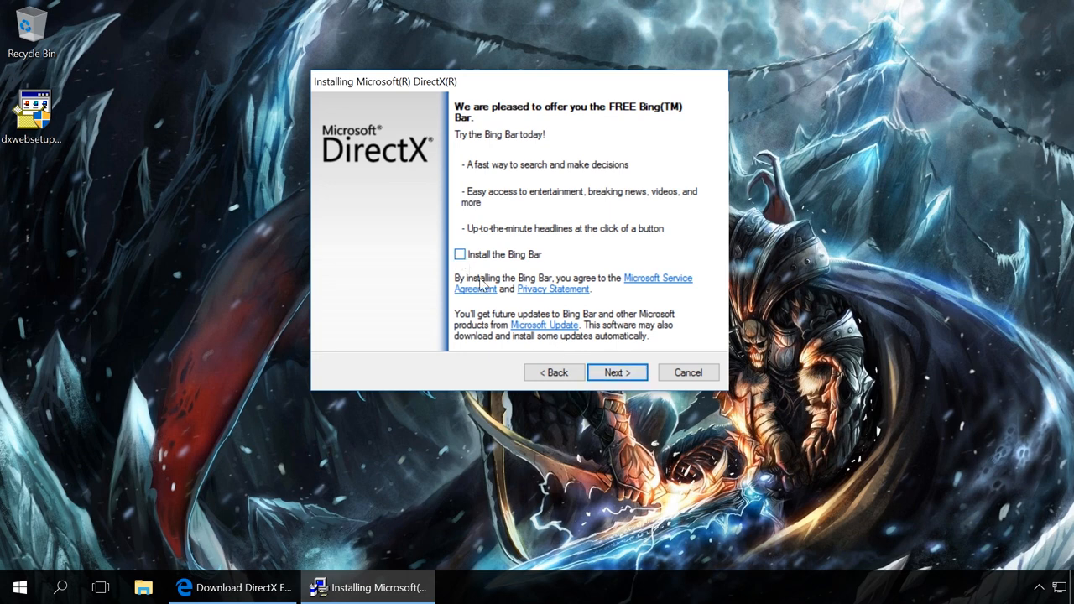
pyautogui.moveTo(617, 373)
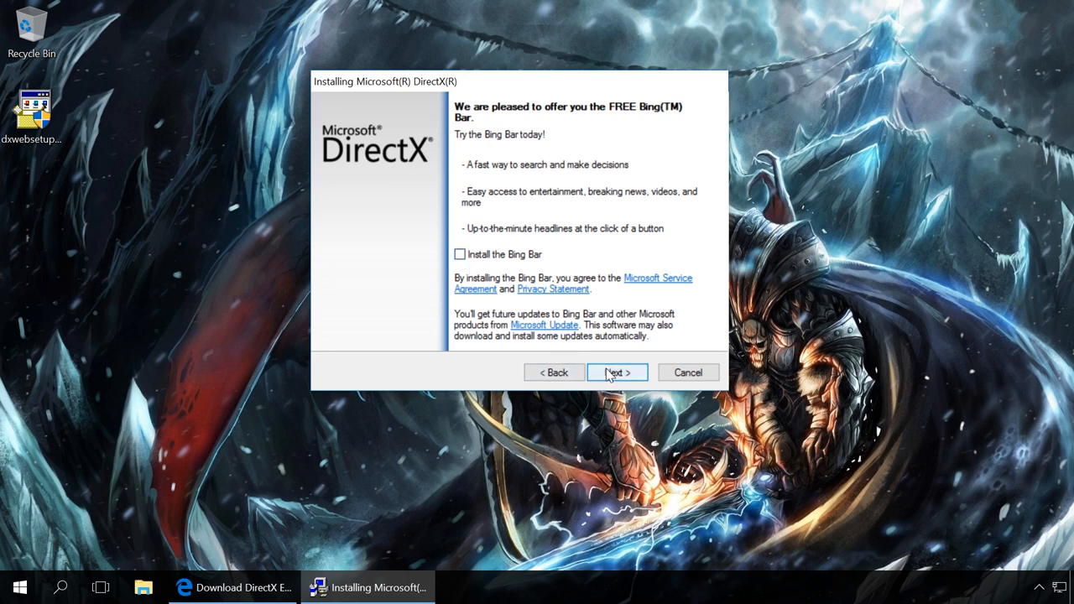
pyautogui.click(617, 372)
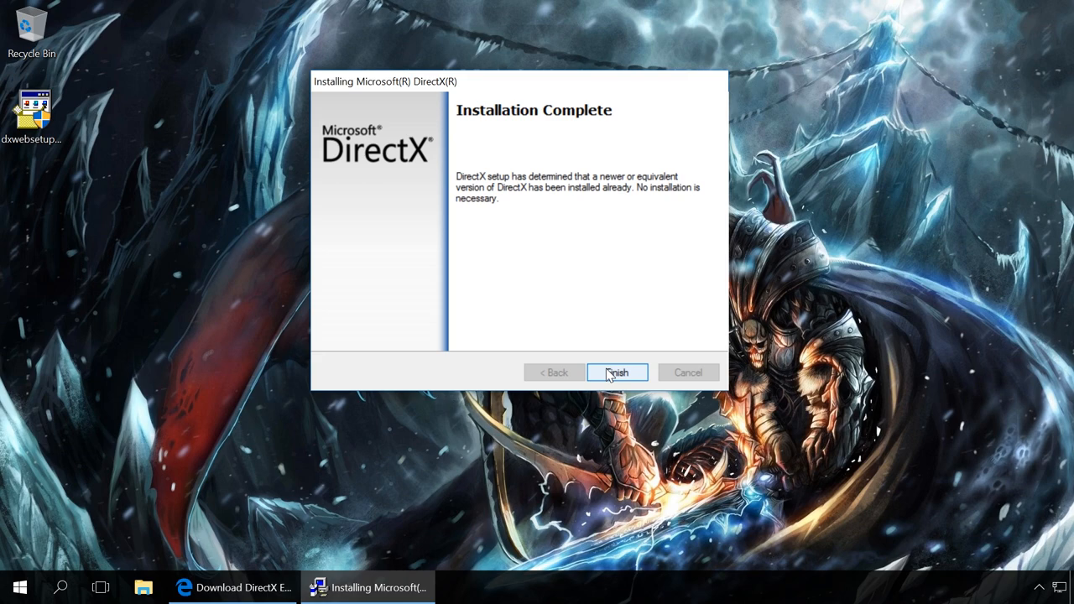
pyautogui.click(617, 372)
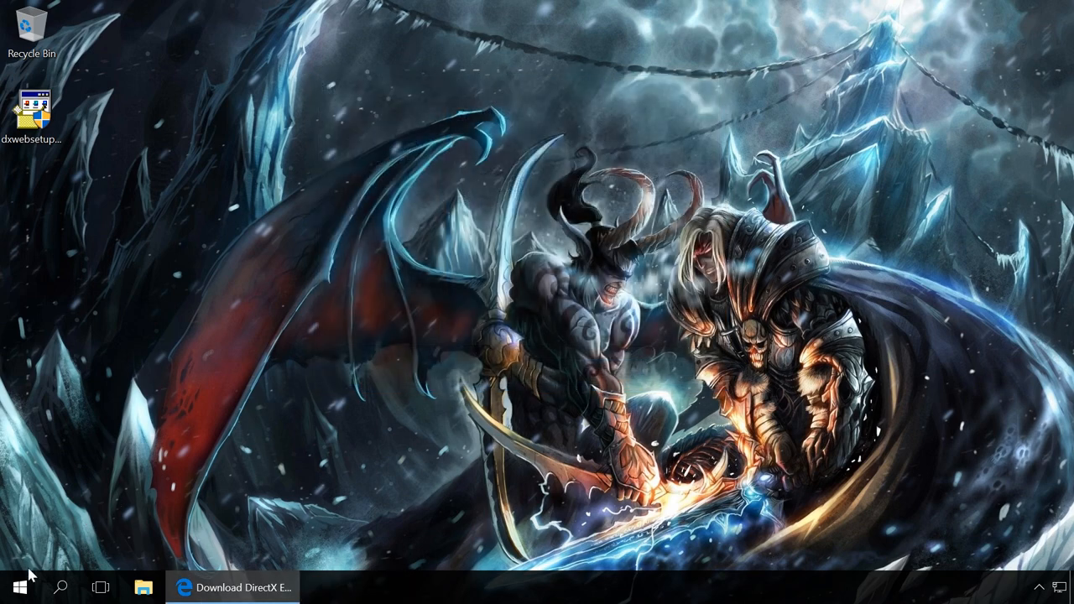
# Reach Windows Features from Programs and Features and expand Legacy Components
pyautogui.rightClick(13, 587)
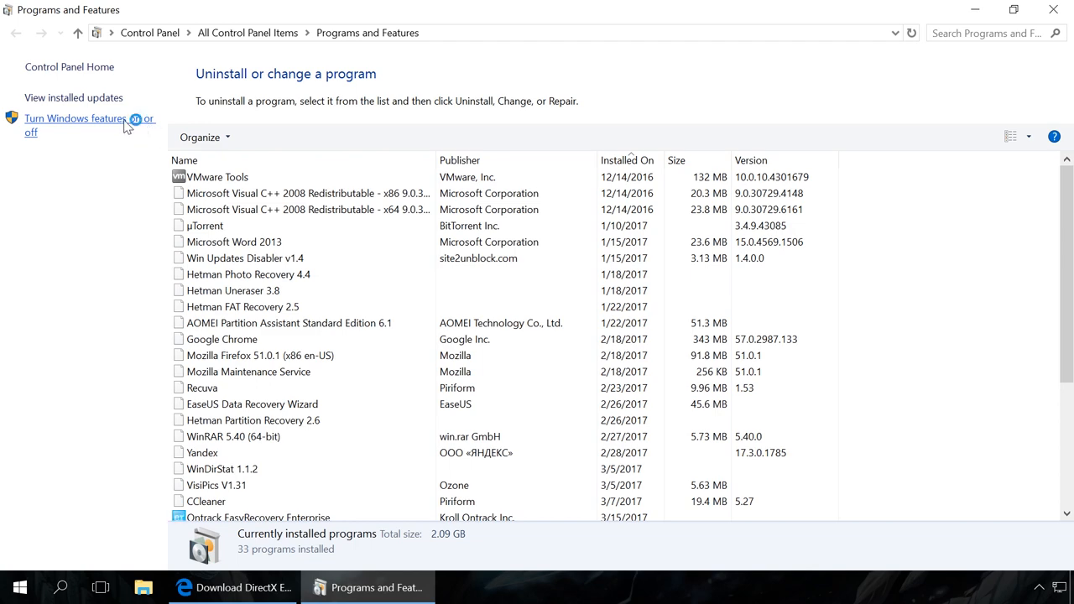
pyautogui.click(75, 119)
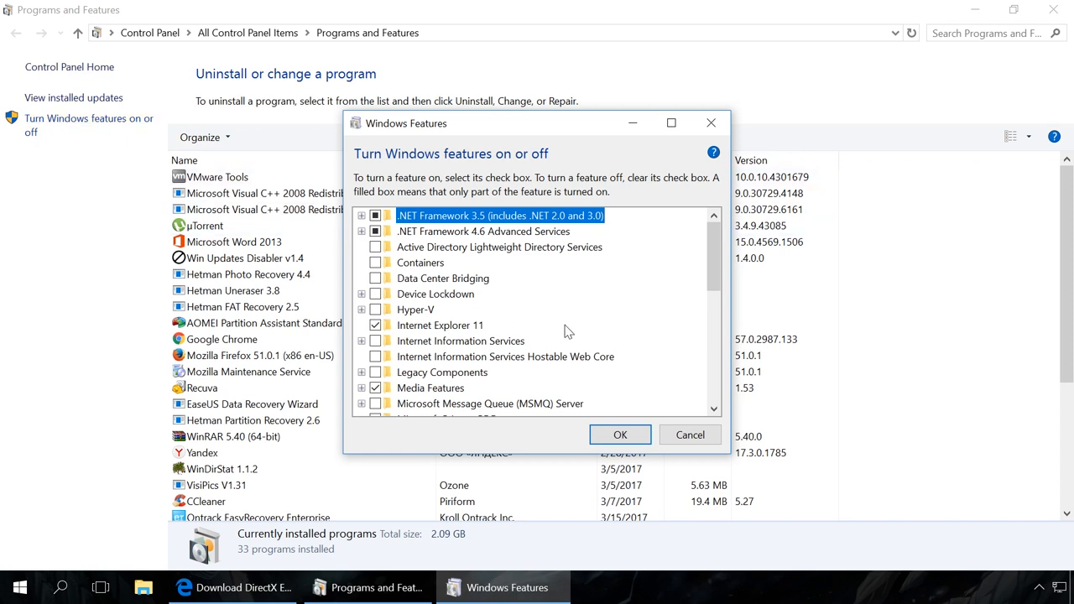
pyautogui.scroll(-3)
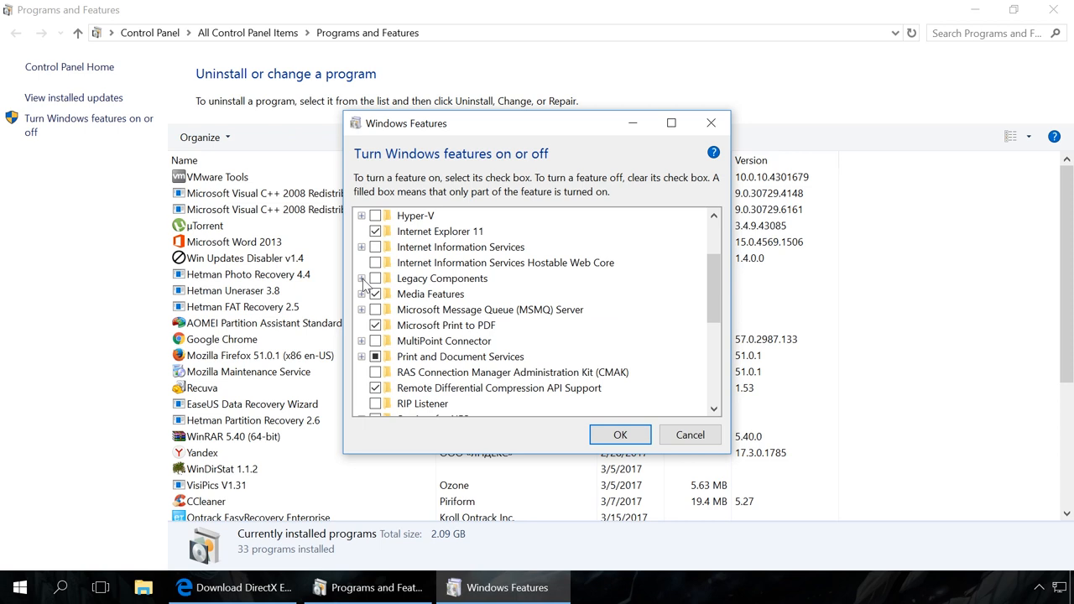
pyautogui.click(362, 278)
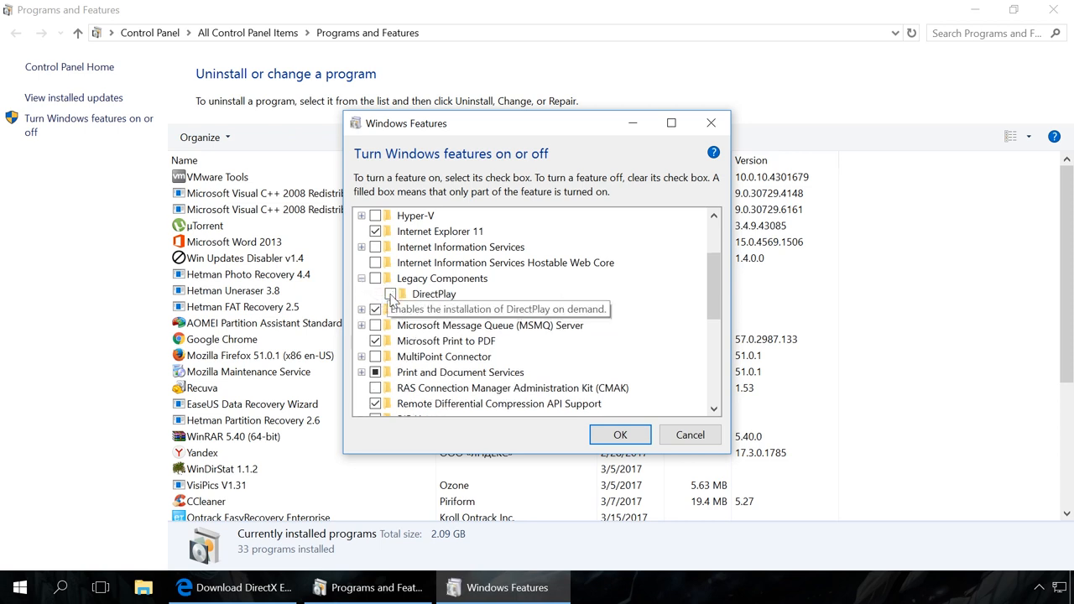
# Enable DirectPlay, apply the change, dismiss the completion notice and close Programs and Features
pyautogui.click(434, 294)
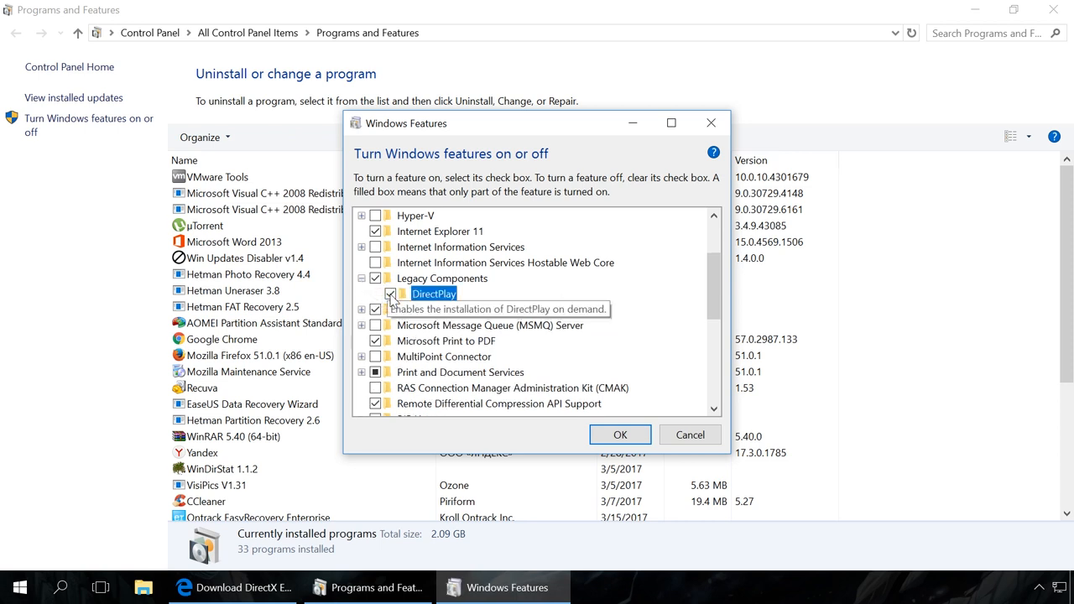
pyautogui.click(619, 435)
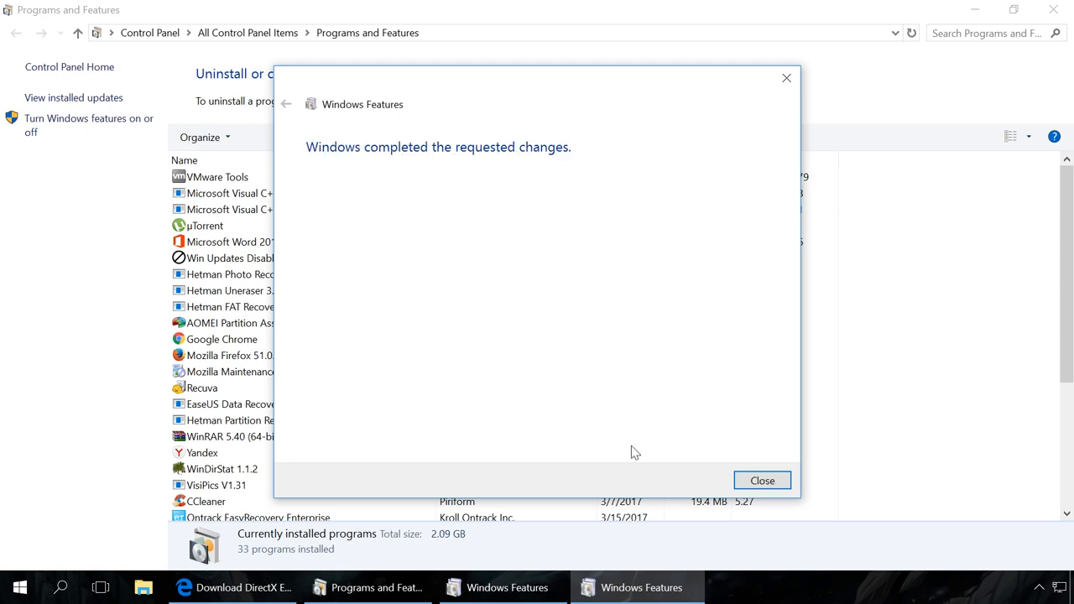
pyautogui.click(761, 480)
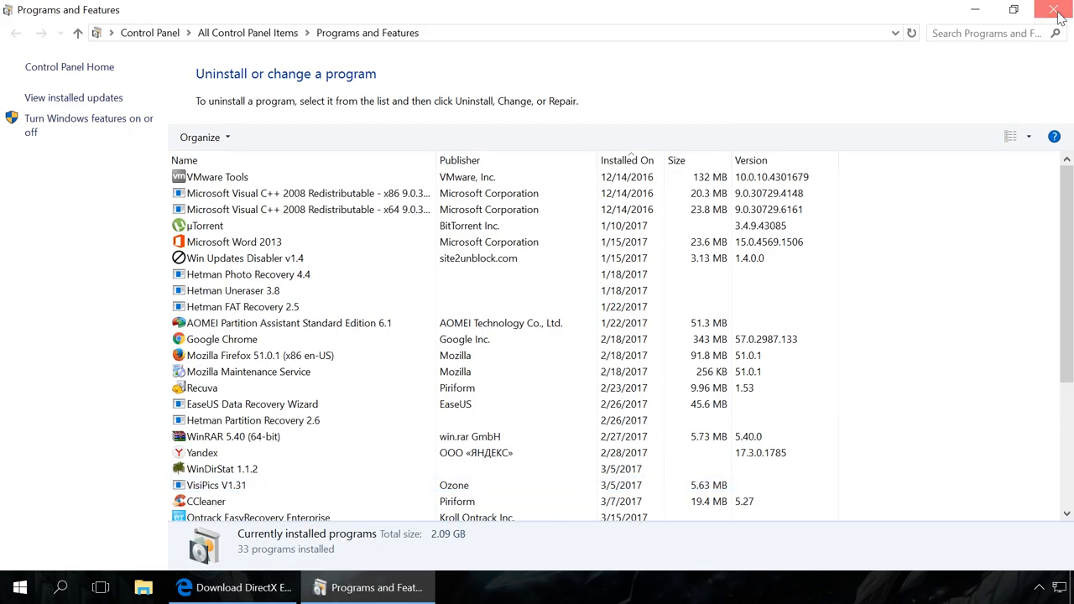
pyautogui.click(1058, 9)
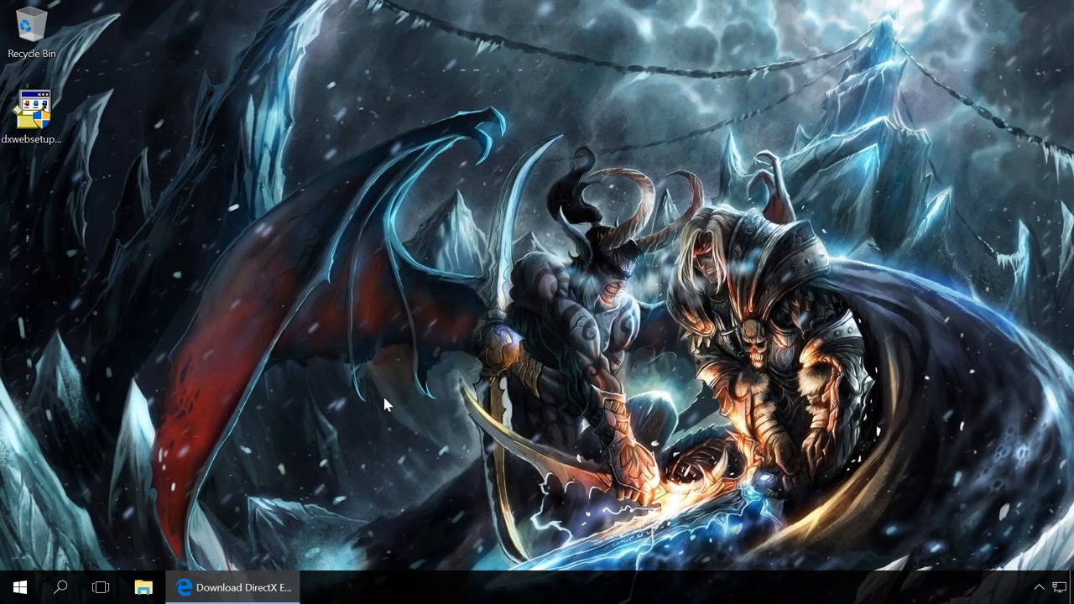